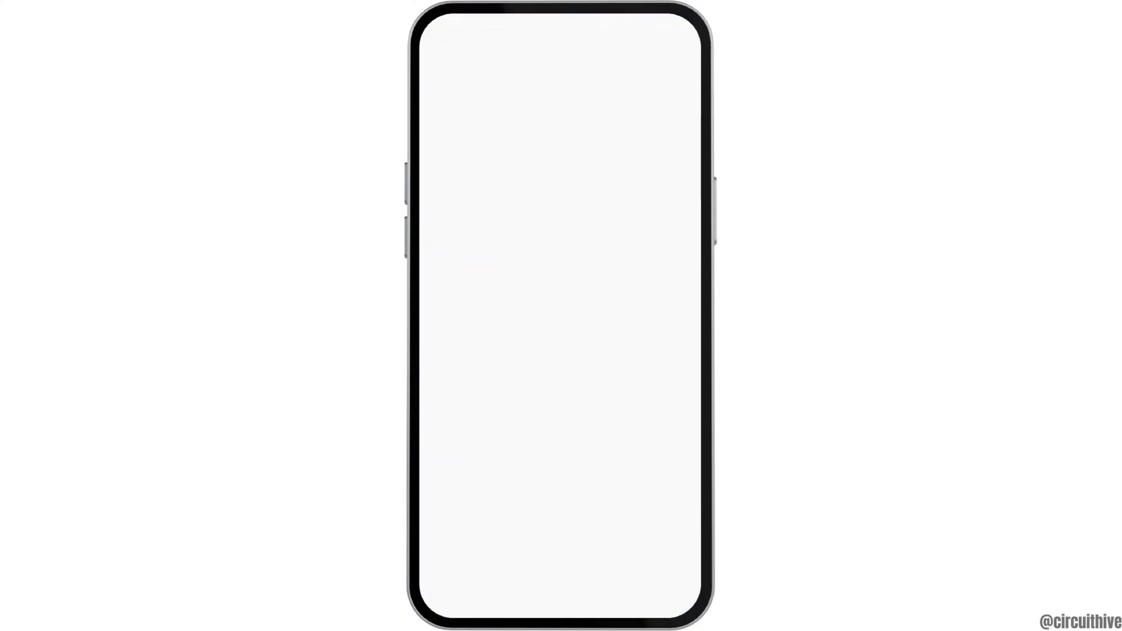
Go from Settings into the Apps page listing installed apps with their sizes.
left_click(561, 316)
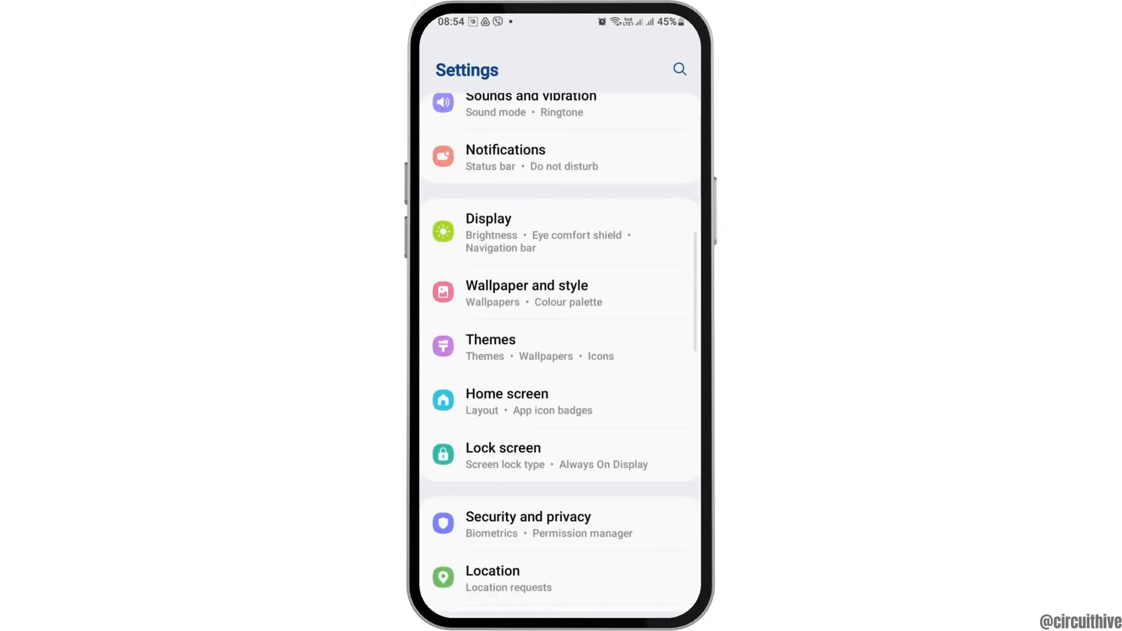
scroll("down", 3)
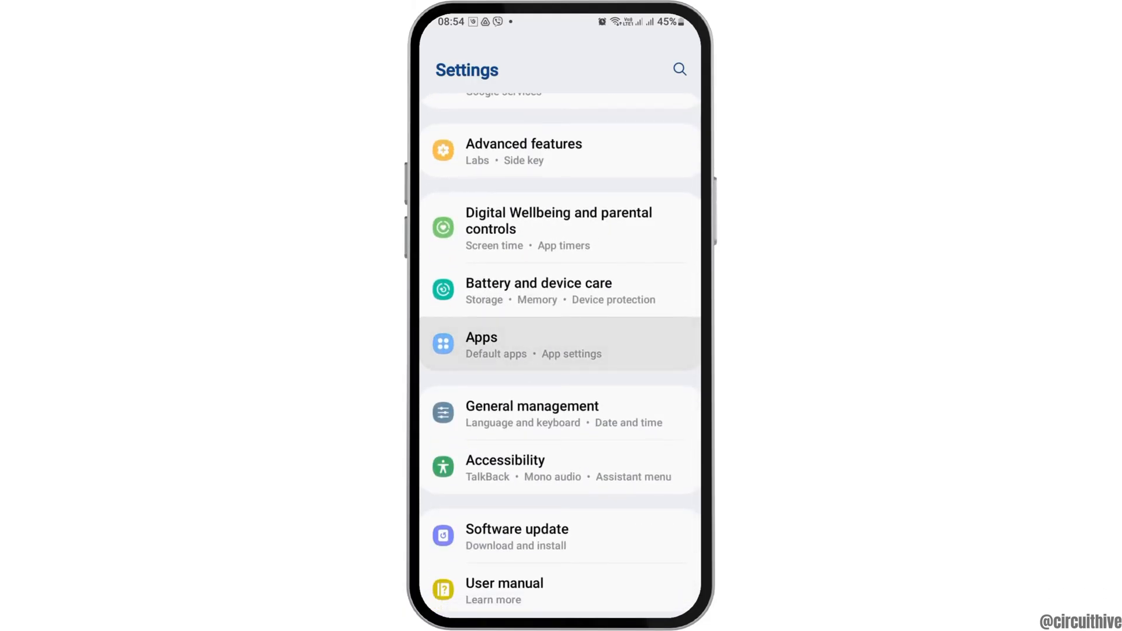
left_click(559, 345)
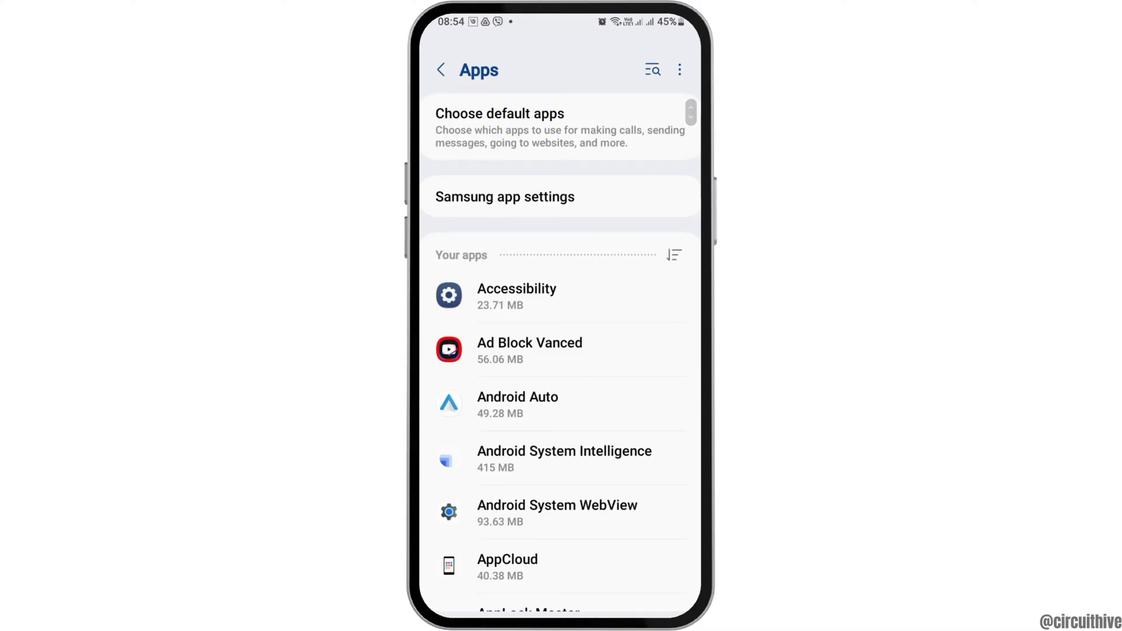
scroll("down", 3)
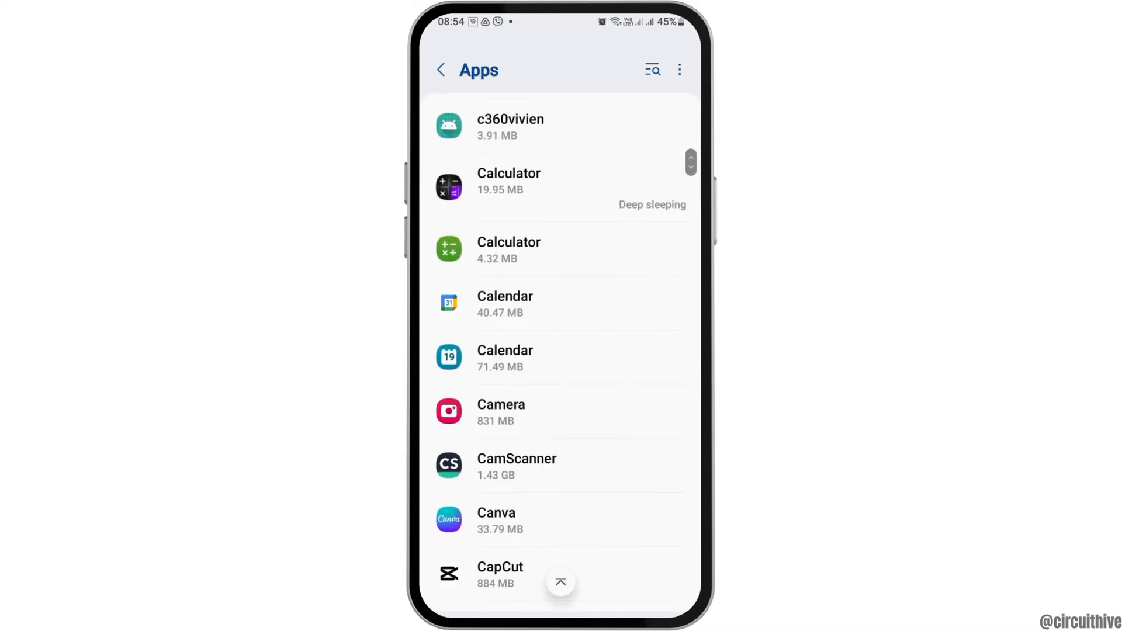
scroll("down", 3)
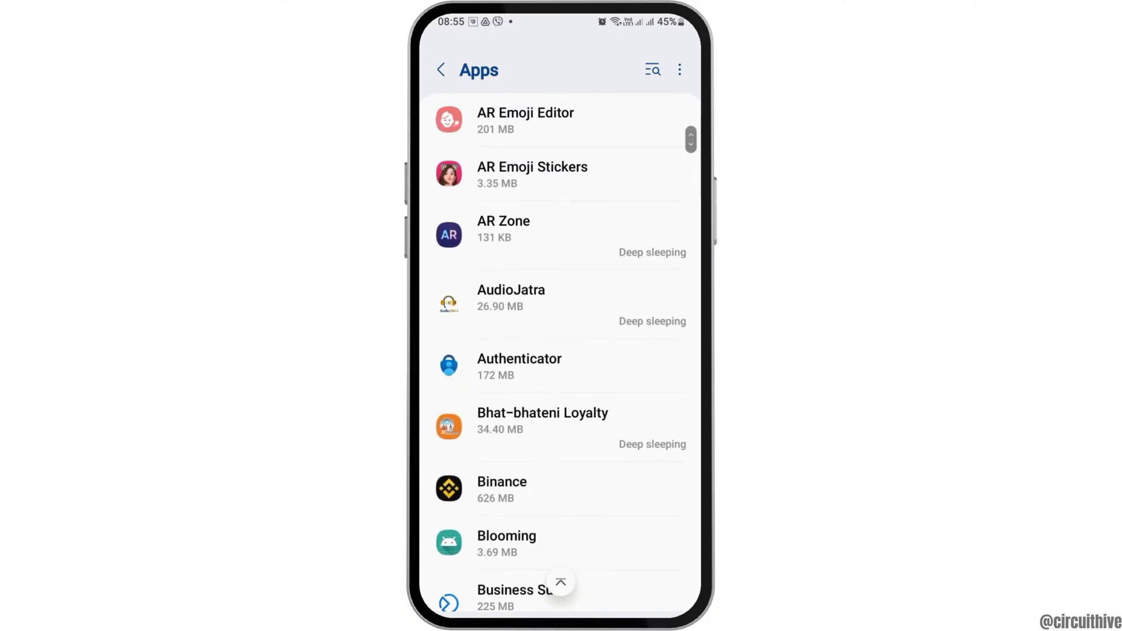
Return to the main Settings list and bring the lower entries down to About phone into view.
left_click(441, 69)
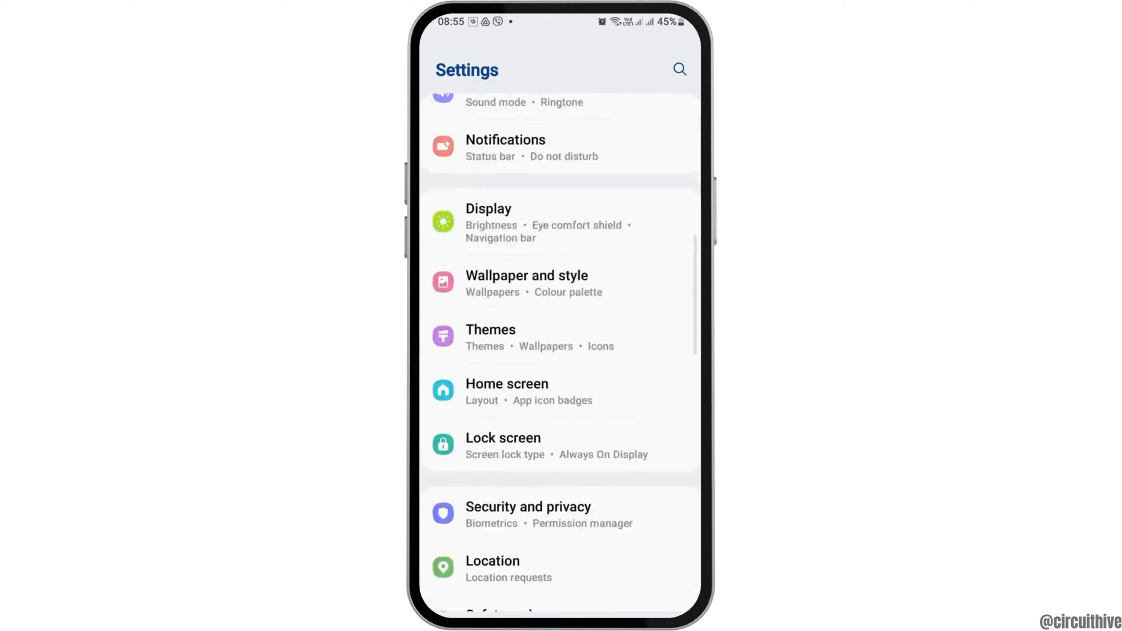
scroll("down", 3)
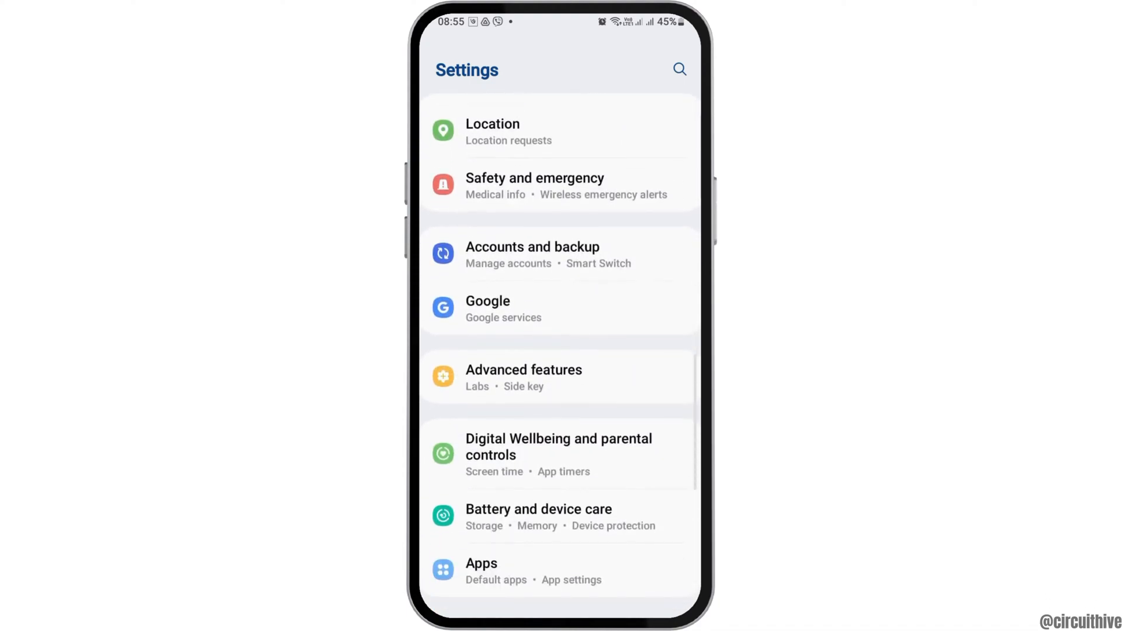
scroll("down", 3)
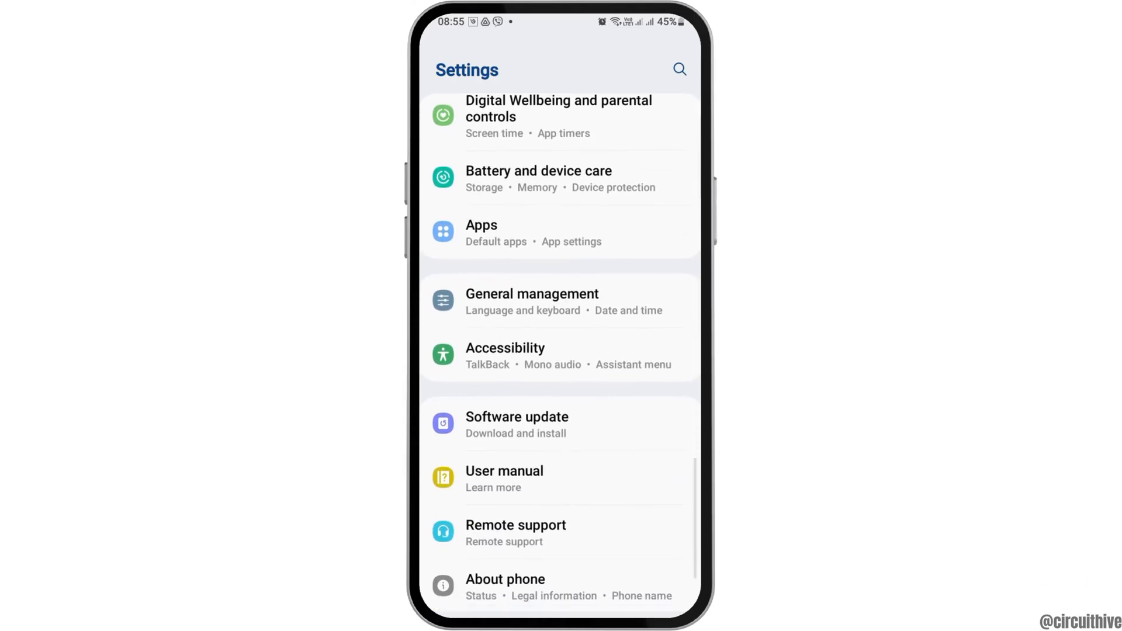
Reach the Software update page via General management, showing the last update of 2 April 2024 at 18:57.
left_click(532, 301)
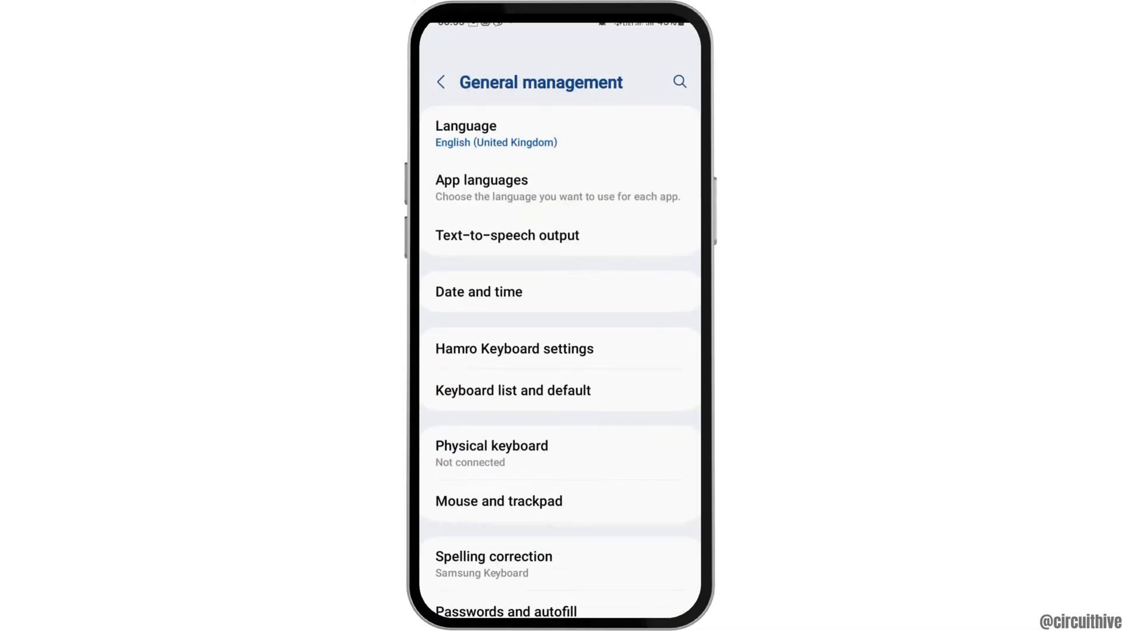
scroll("down", 3)
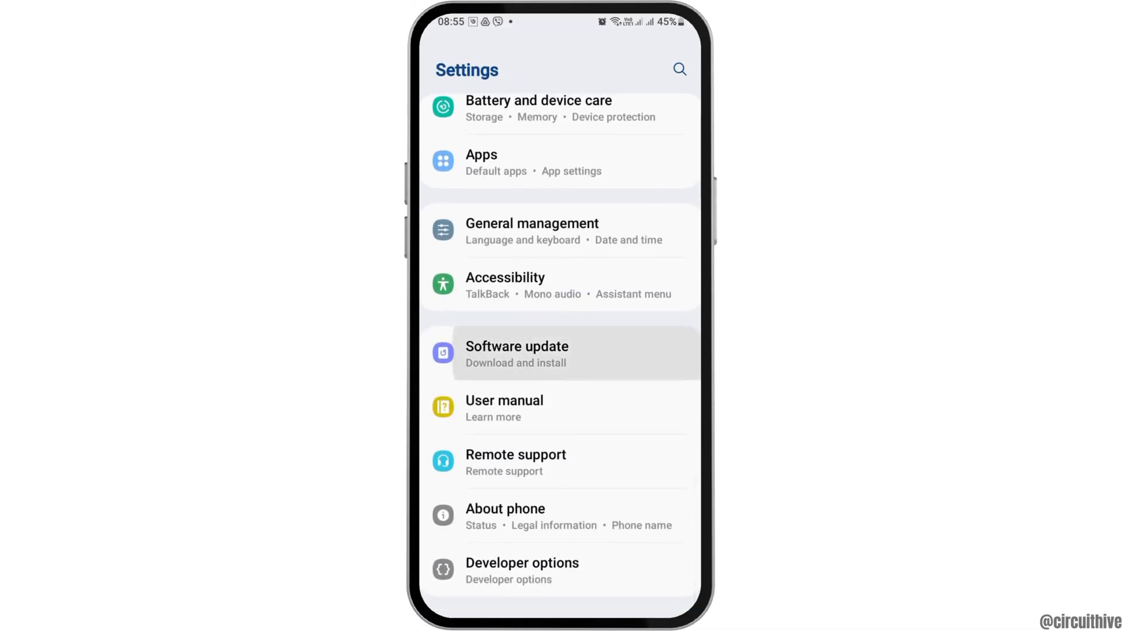
left_click(515, 354)
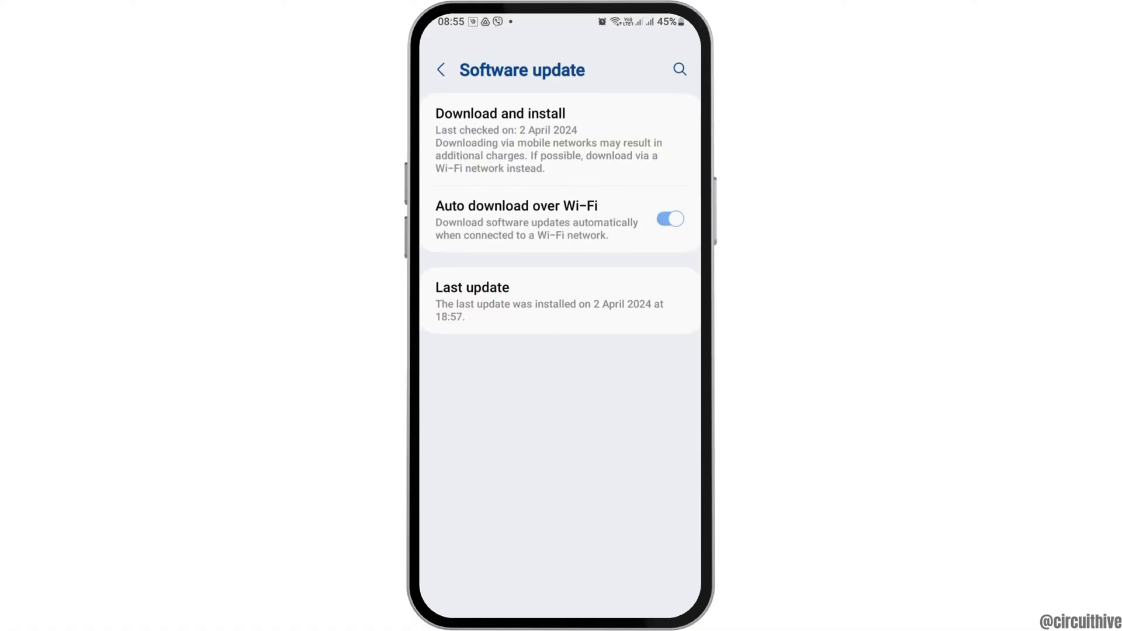